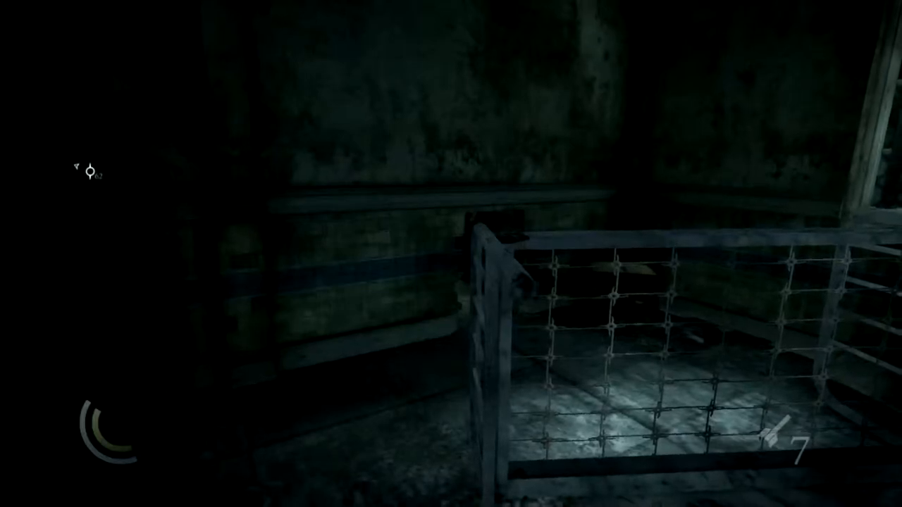
mouse_move(451, 253)
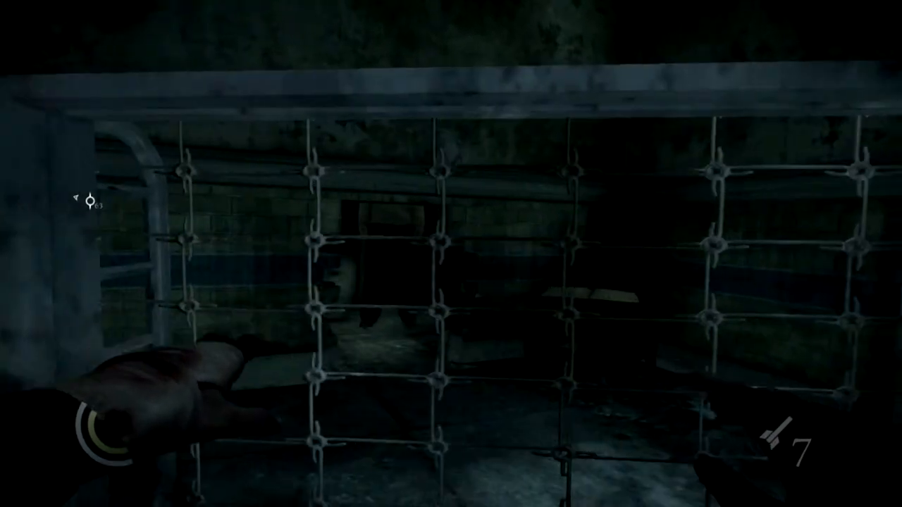
mouse_move(451, 254)
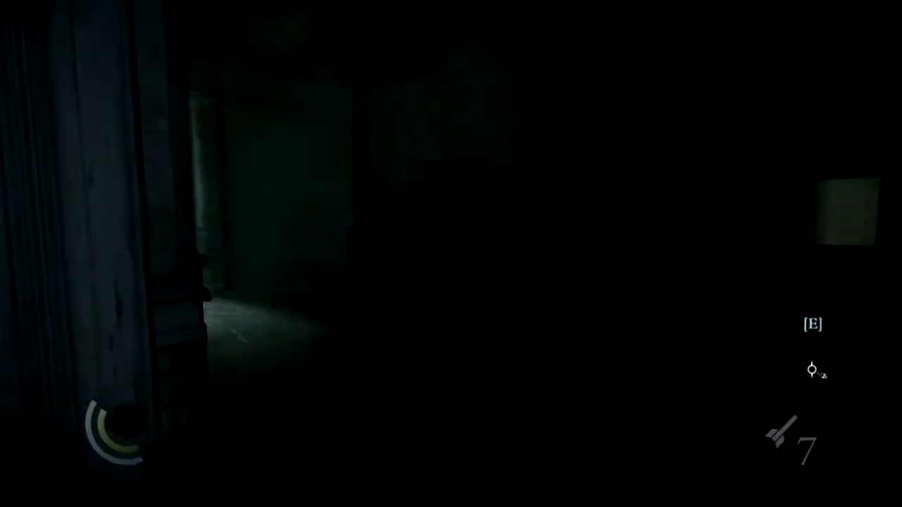
mouse_move(451, 253)
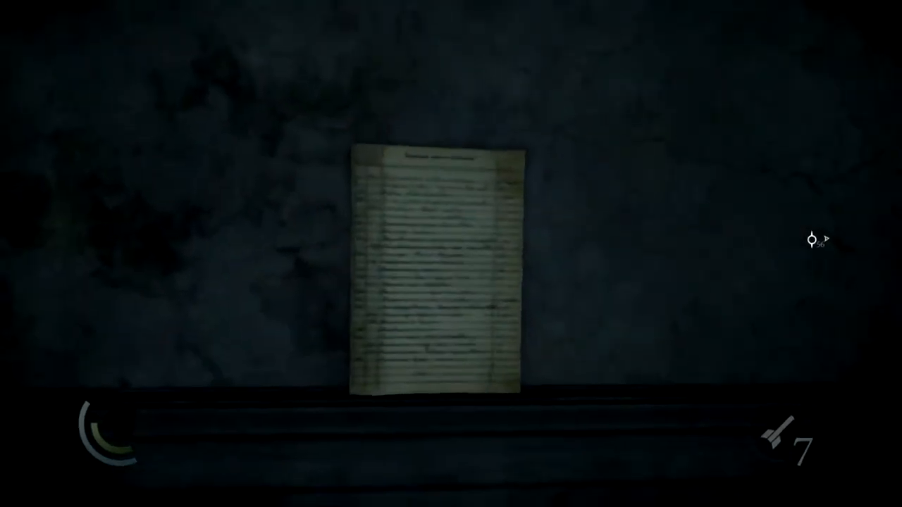
Step: Pick up the Night Warden On Duty! notice, read it in the journal, then close the journal
key(e)
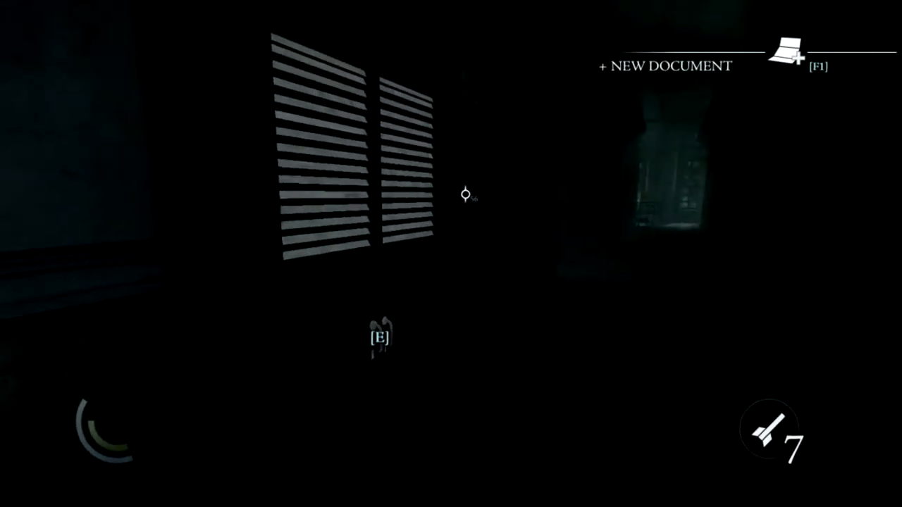
key(f1)
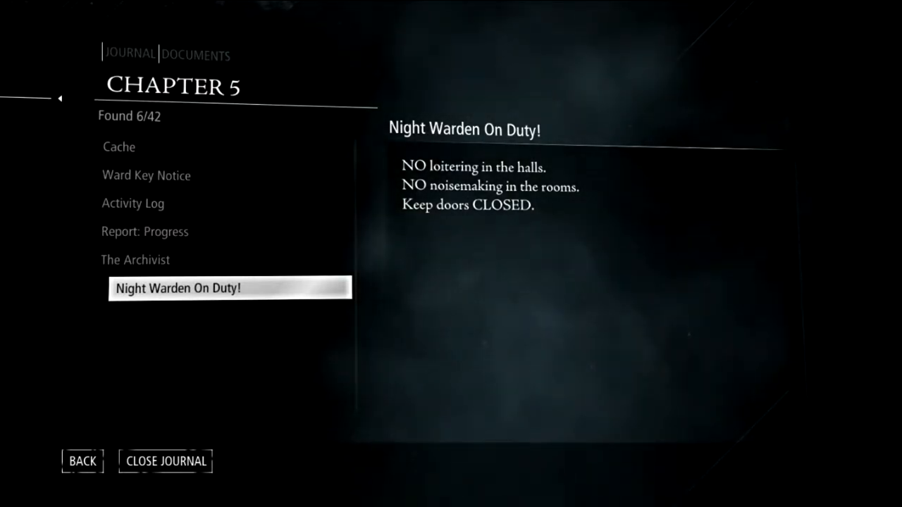
click(82, 461)
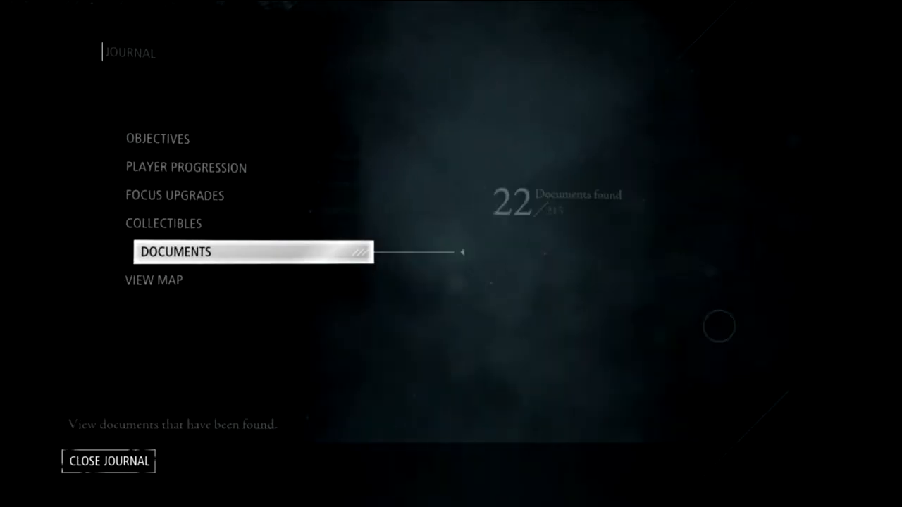
click(107, 461)
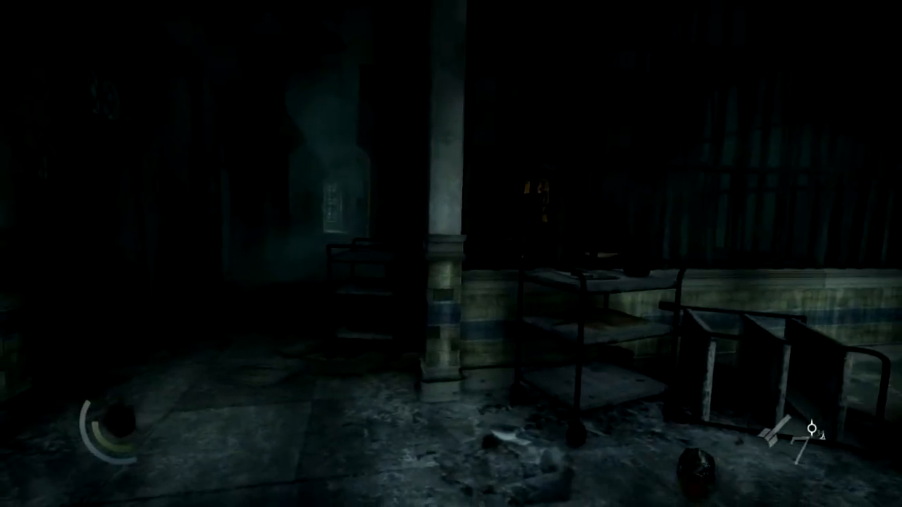
mouse_move(451, 254)
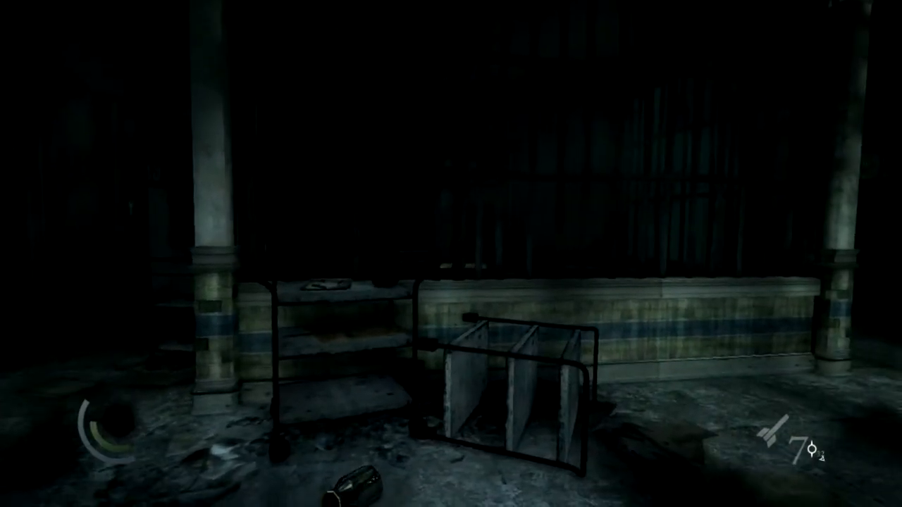
mouse_move(451, 253)
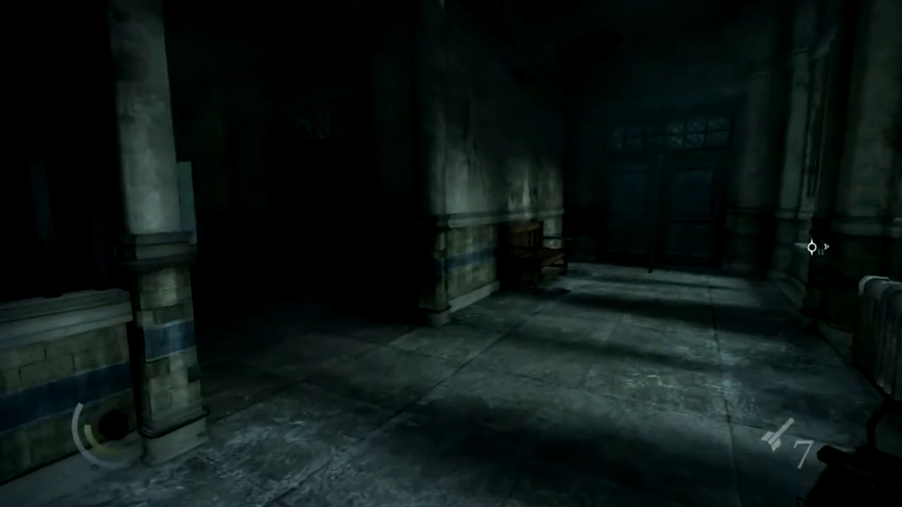
mouse_move(451, 253)
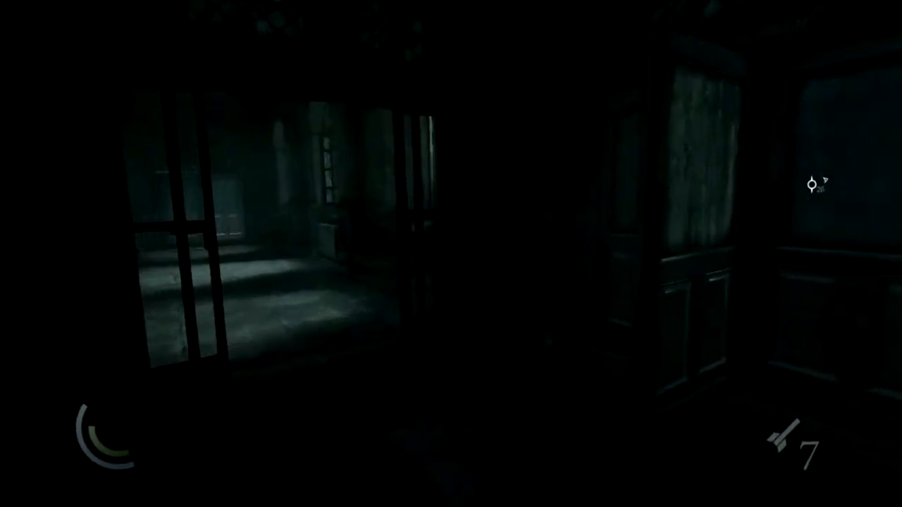
mouse_move(595, 456)
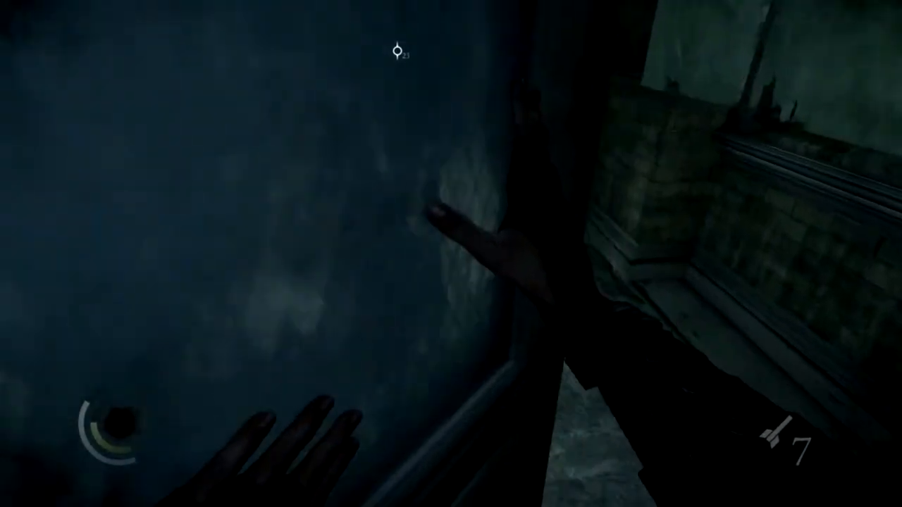
mouse_move(451, 254)
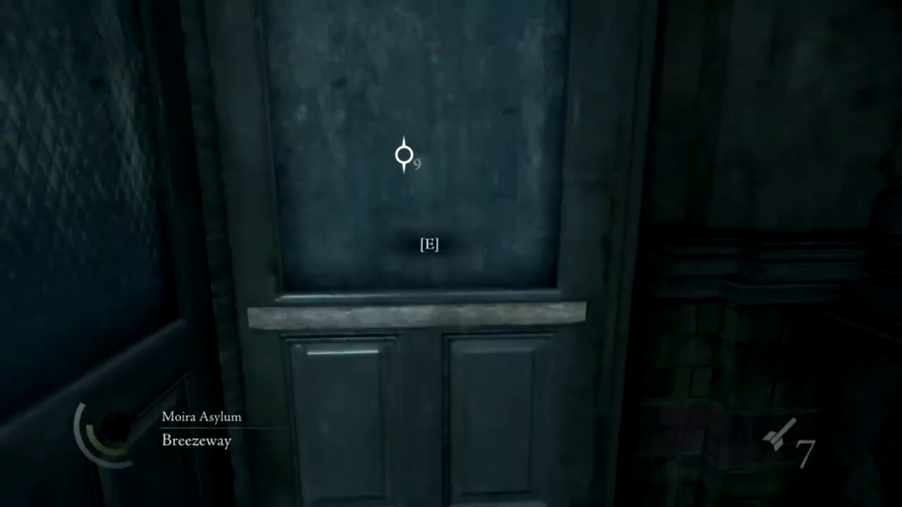
Step: Open the door into the Women's Ward
key(e)
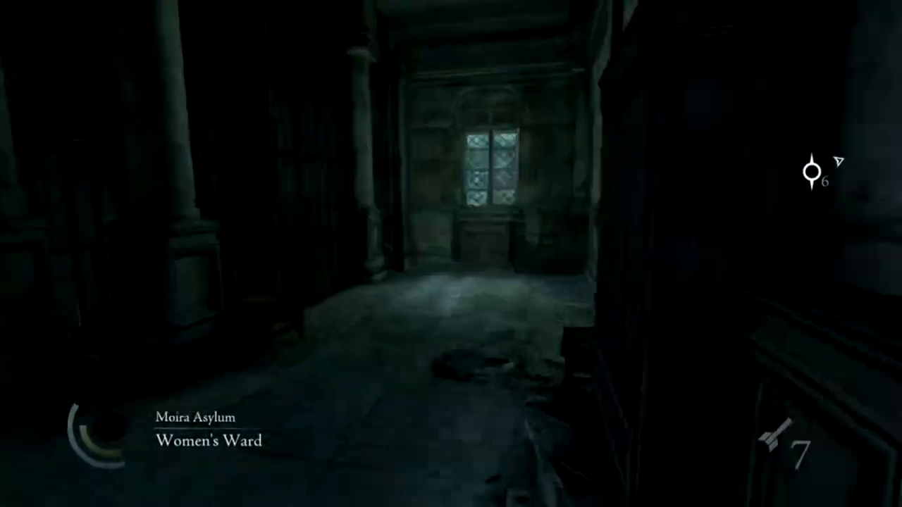
mouse_move(451, 254)
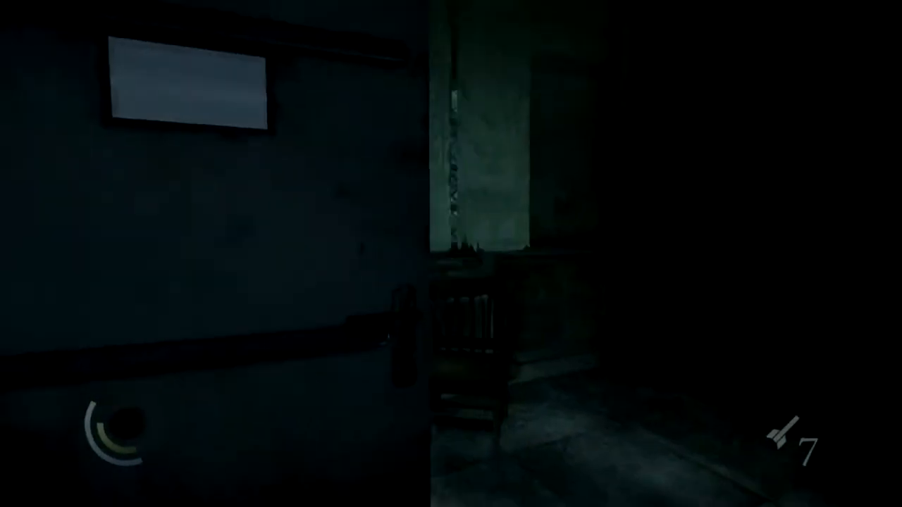
mouse_move(451, 253)
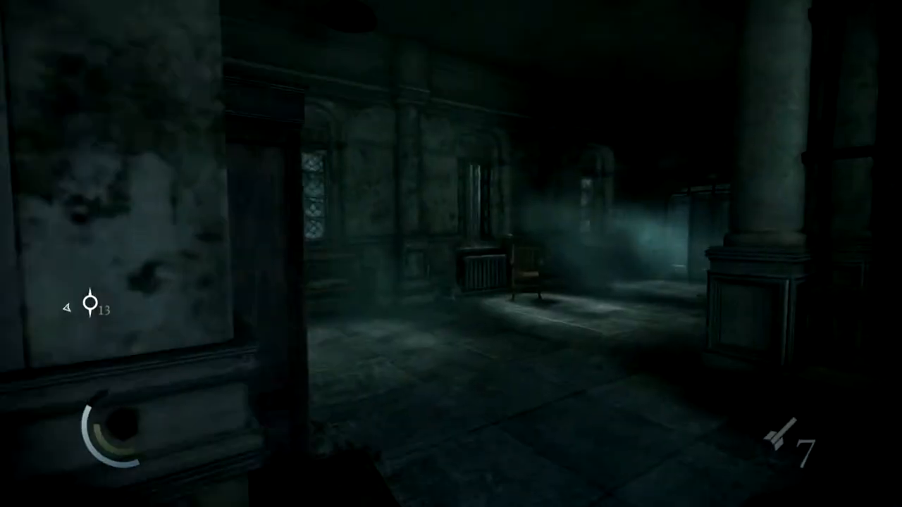
mouse_move(451, 253)
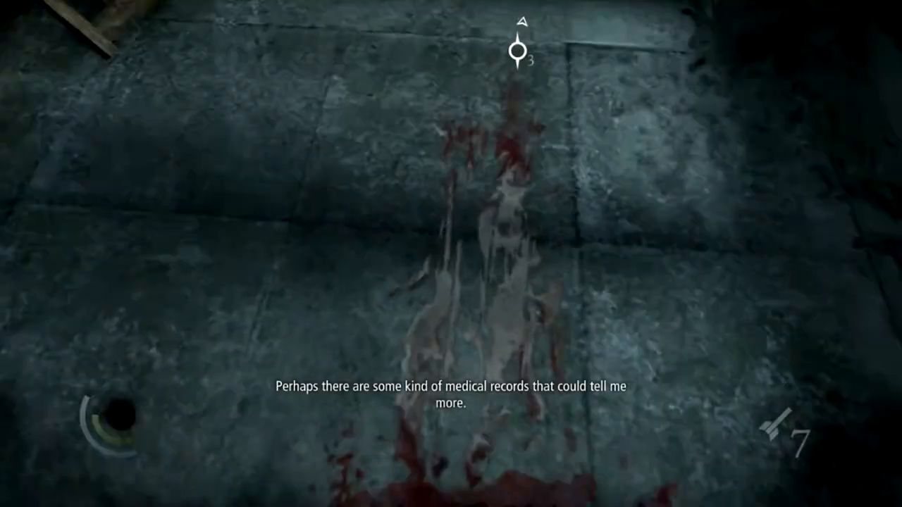
mouse_move(451, 254)
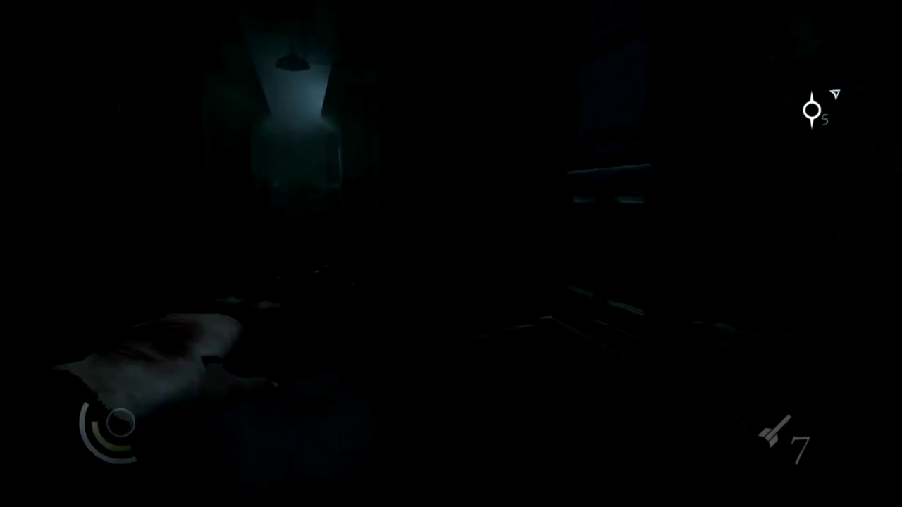
mouse_move(451, 254)
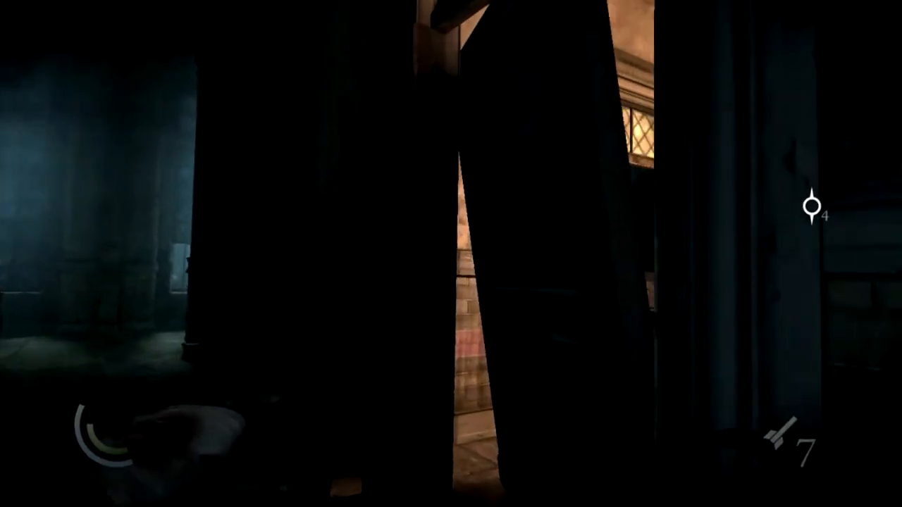
mouse_move(451, 254)
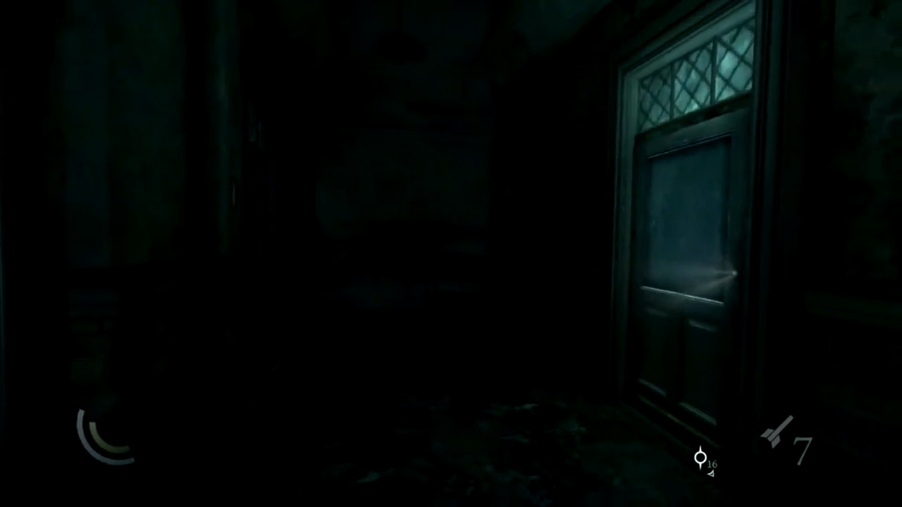
mouse_move(451, 254)
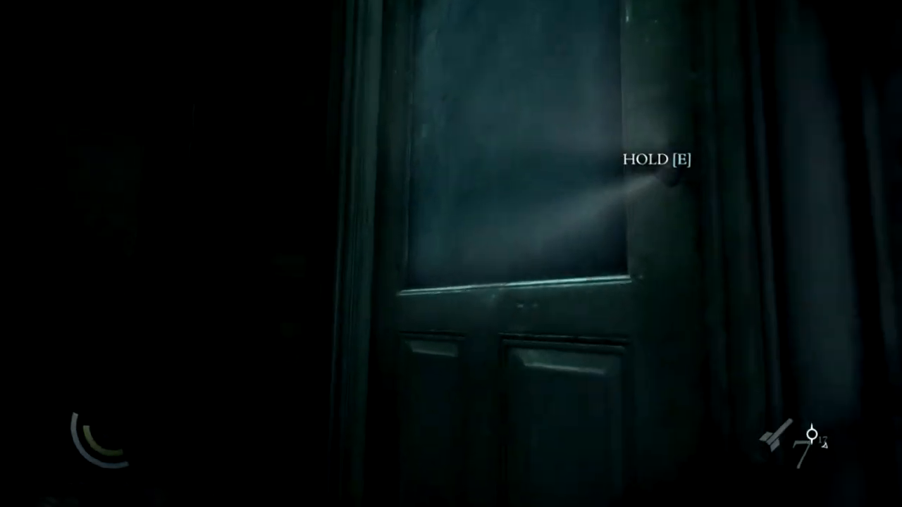
Step: Open the door ahead into the dim room
key(e)
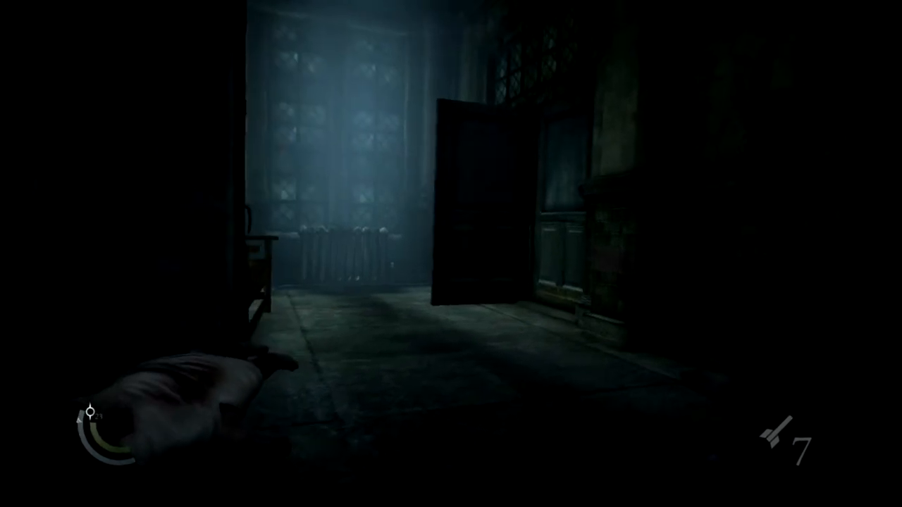
mouse_move(451, 254)
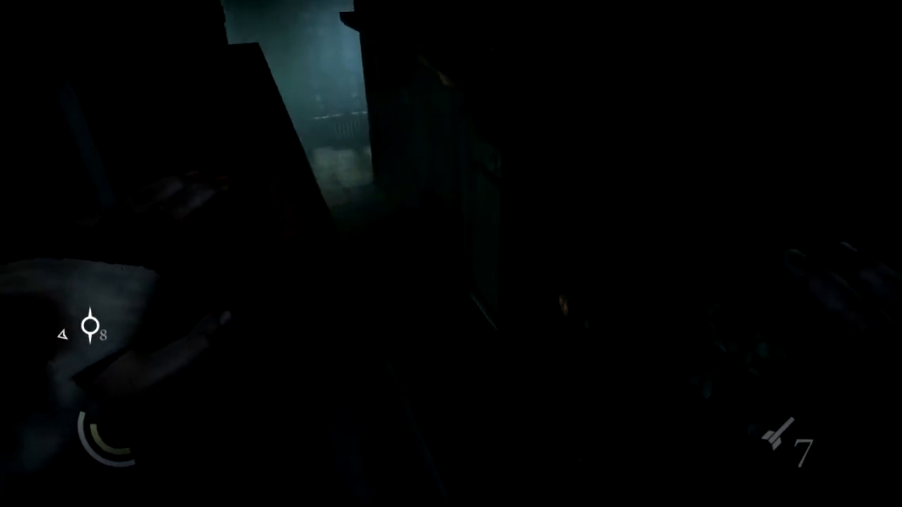
mouse_move(451, 253)
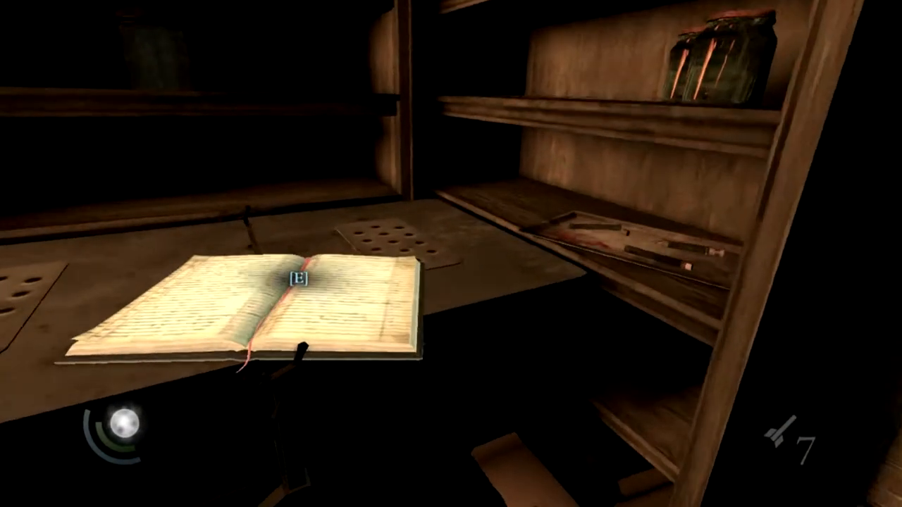
Step: Pick up Nurse Aubermill's Aggression Again note, read it, then close the journal
key(e)
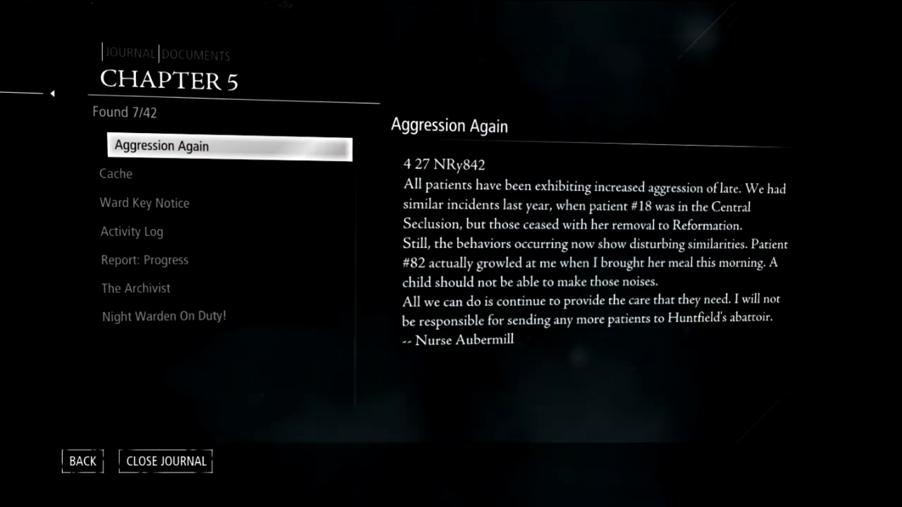
click(82, 461)
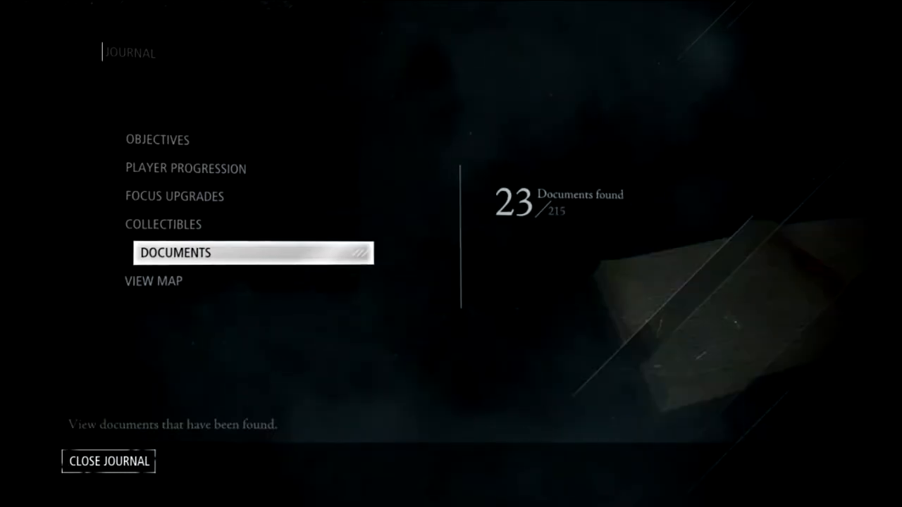
click(109, 461)
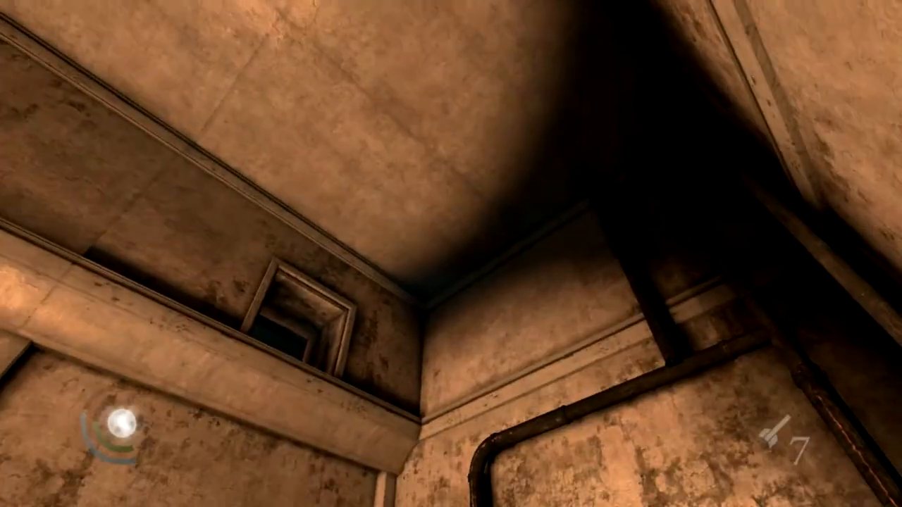
mouse_move(451, 254)
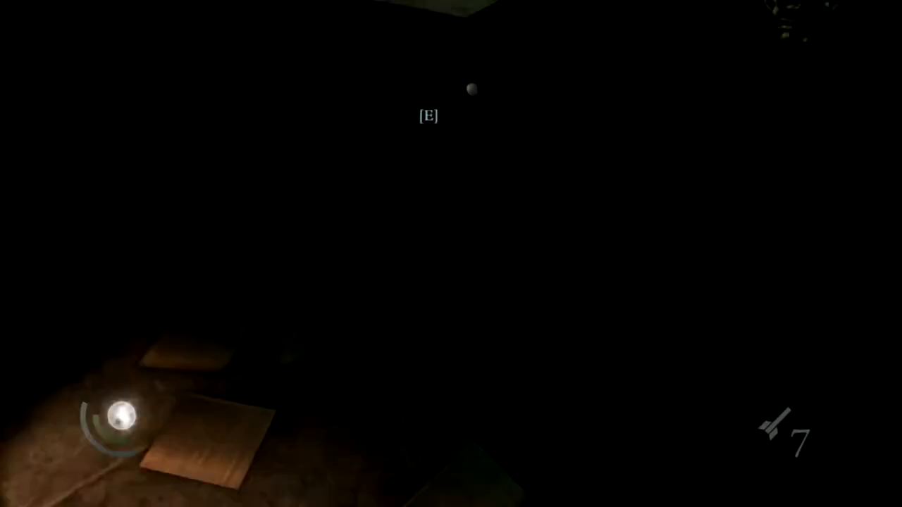
Step: Grab the document lying in the dark room
key(e)
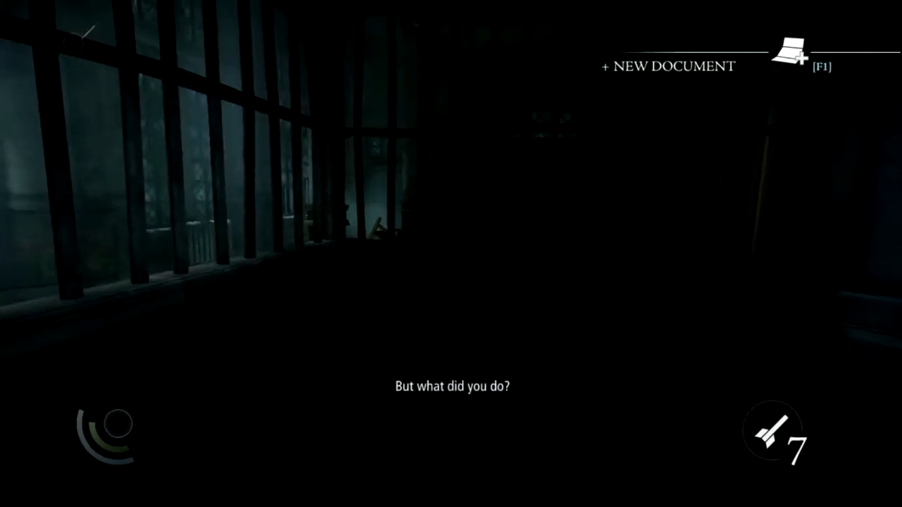
Step: Read the Patient Transfer document about patient #18 in the journal, then close it
key(f1)
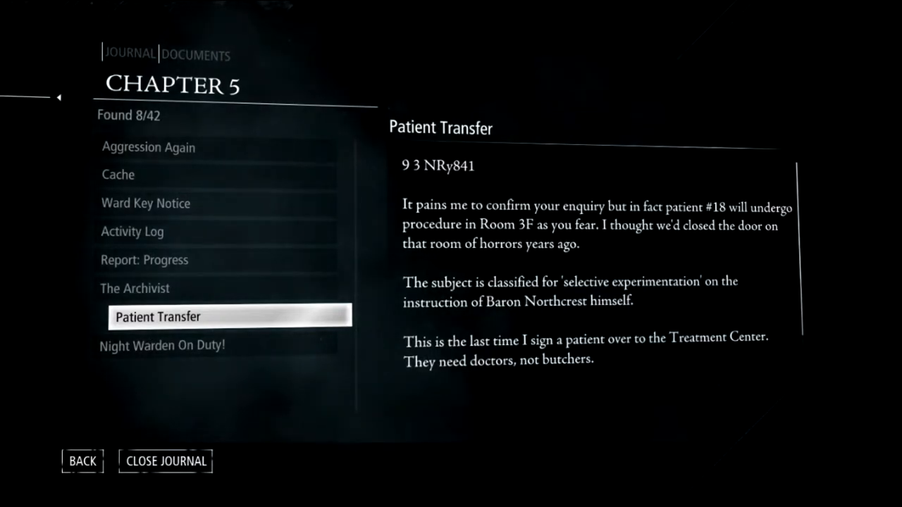
click(81, 461)
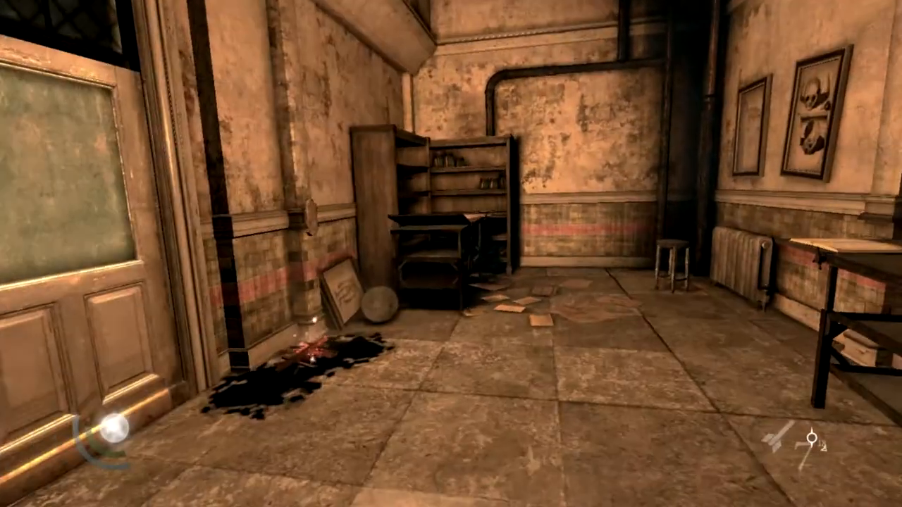
mouse_move(451, 253)
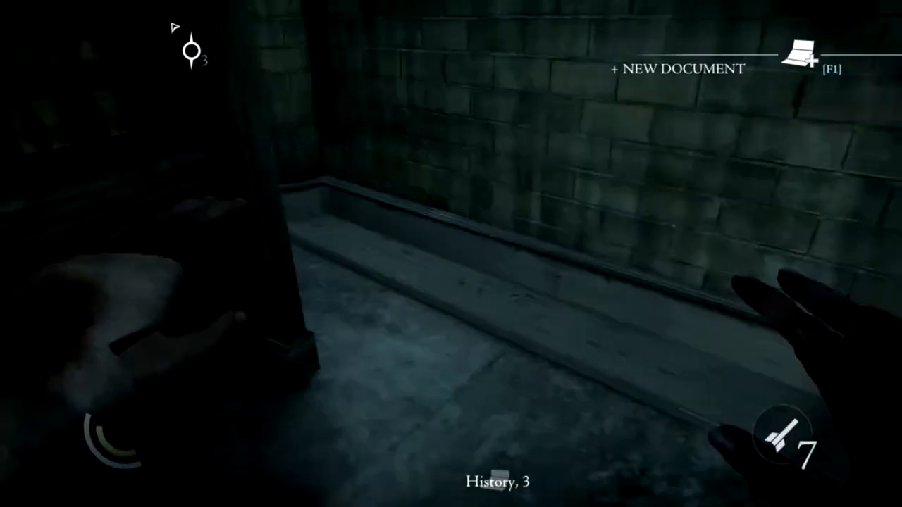
key(f1)
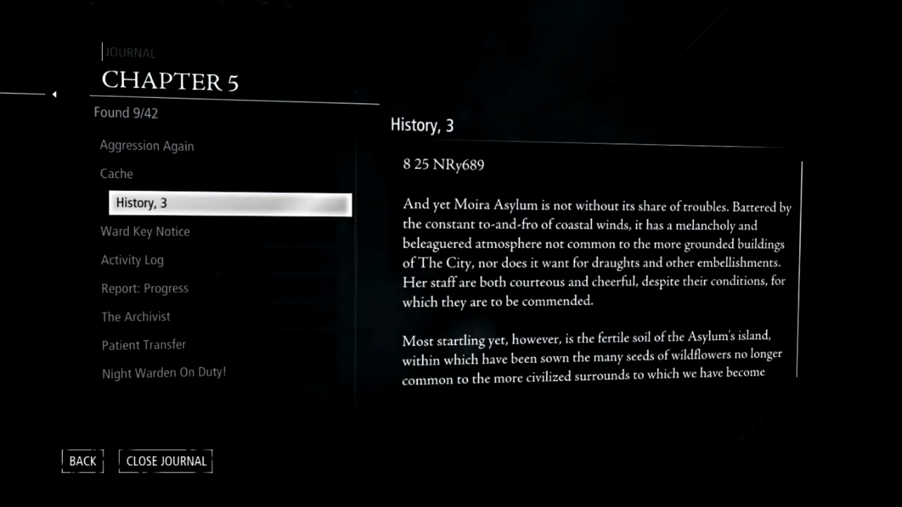
click(165, 461)
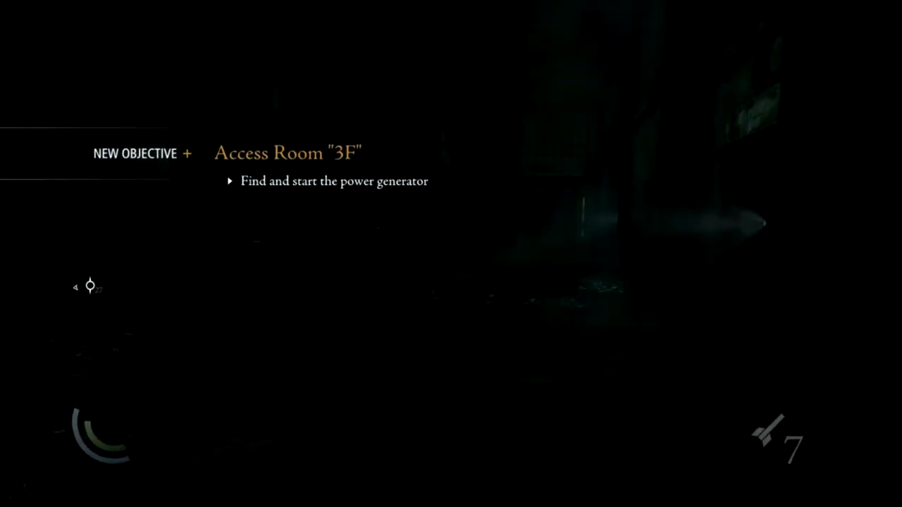
mouse_move(406, 157)
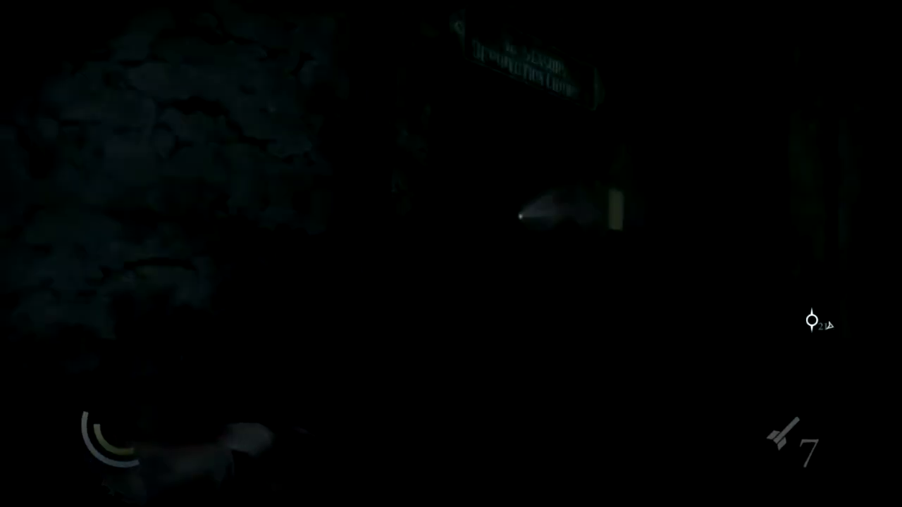
mouse_move(451, 254)
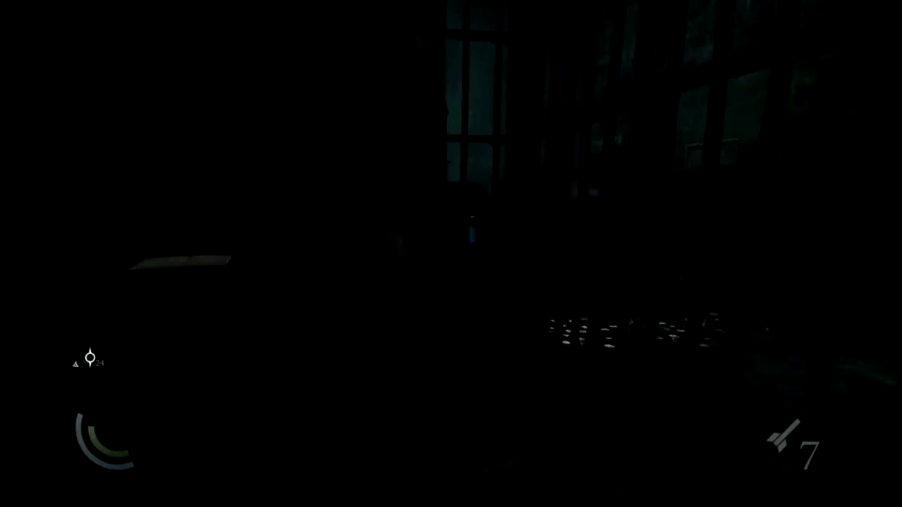
mouse_move(451, 254)
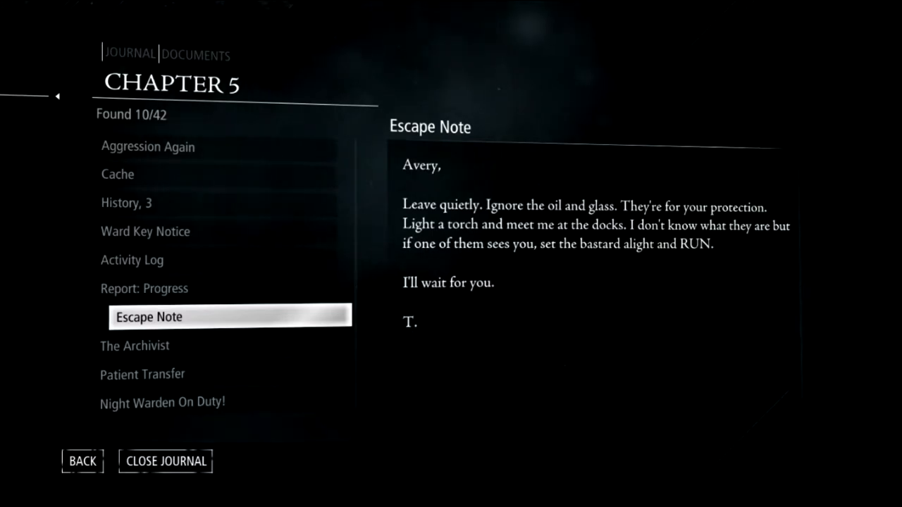
Step: Leave the Escape Note, returning to the documents list, then close the journal
click(81, 461)
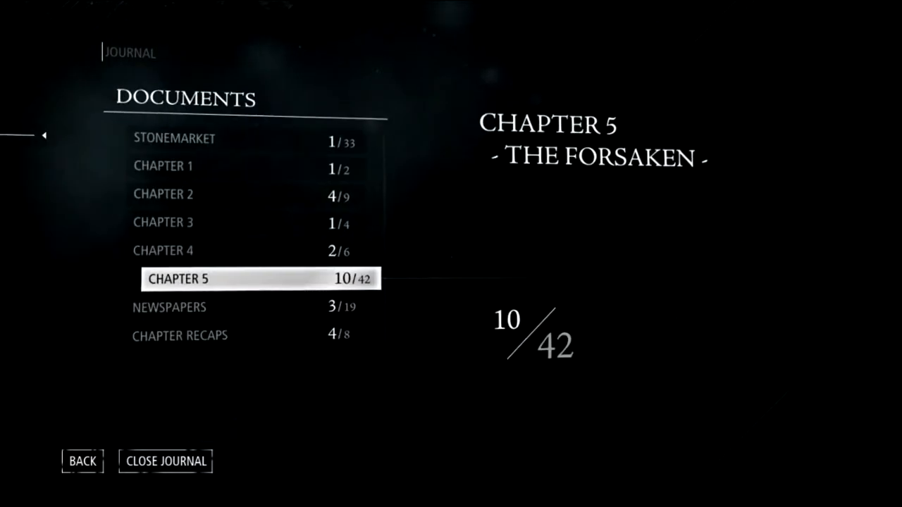
click(164, 463)
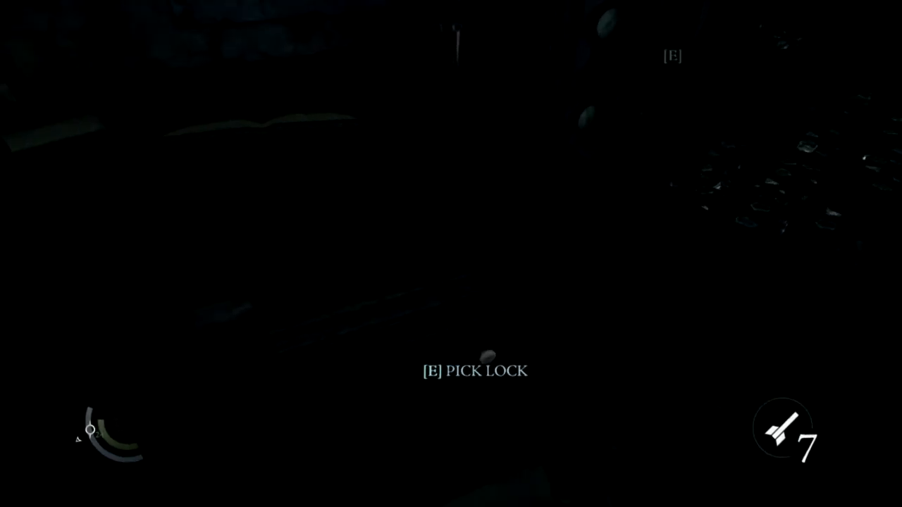
Step: Pick the lock in front to enter the switch-panel room
key(e)
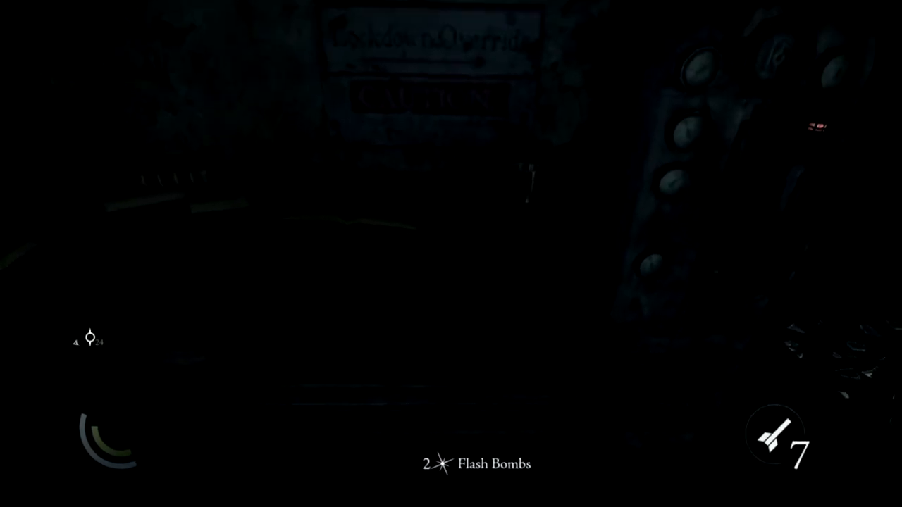
mouse_move(812, 211)
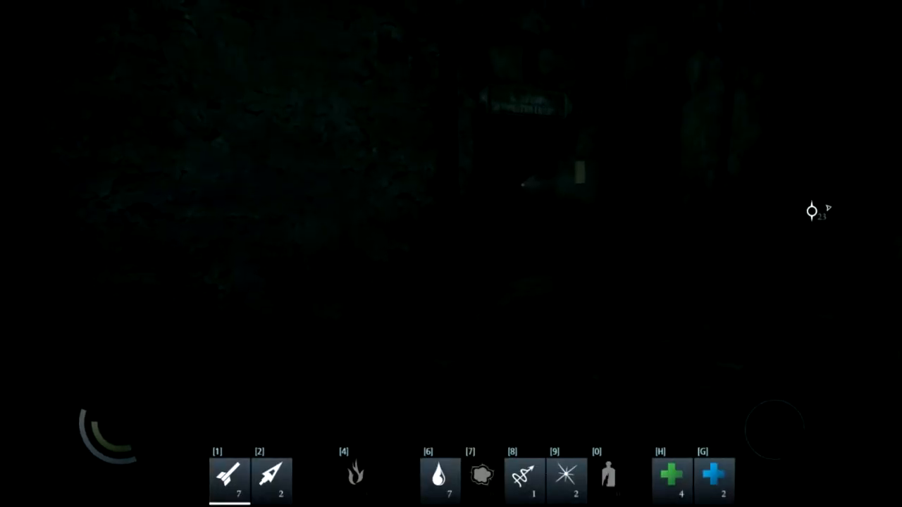
Step: Cycle the quick-select bar and ready the water arrows in slot 6
key(7)
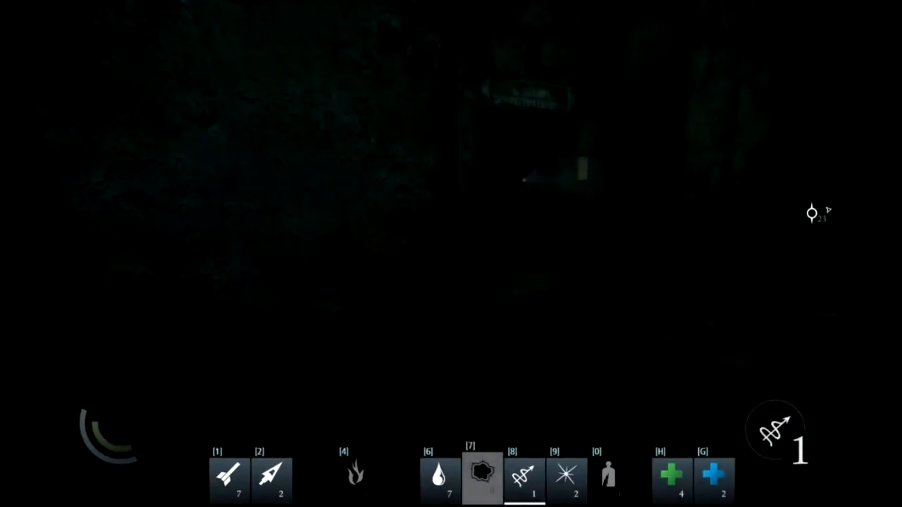
key(6)
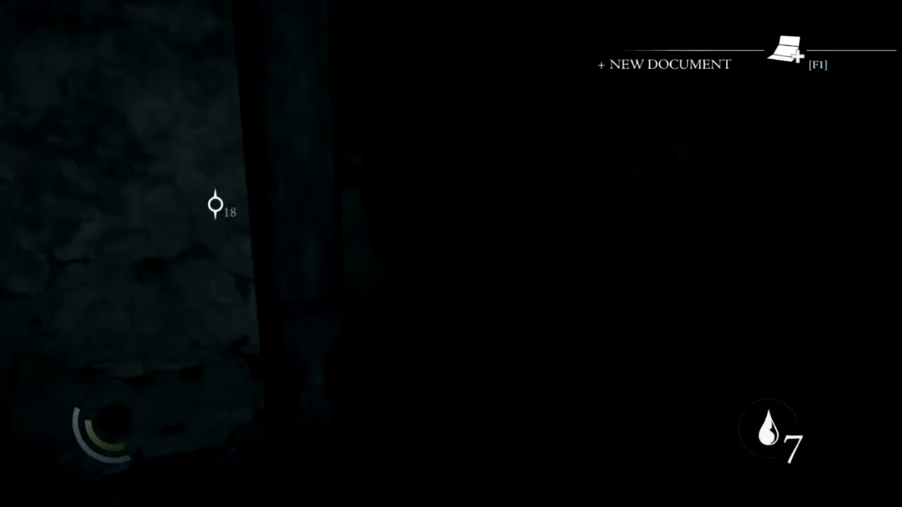
Step: Read the new Sensory Deprivation note in the journal, then close it and resume play
key(F1)
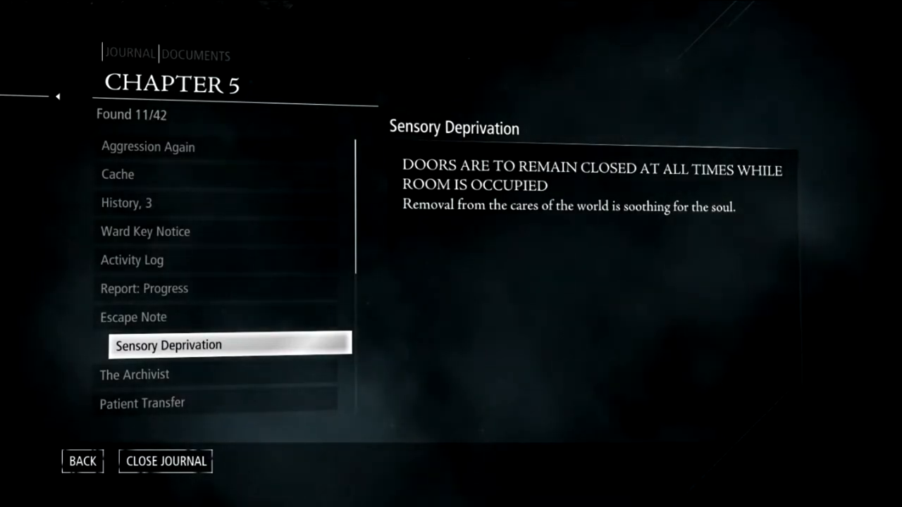
click(82, 461)
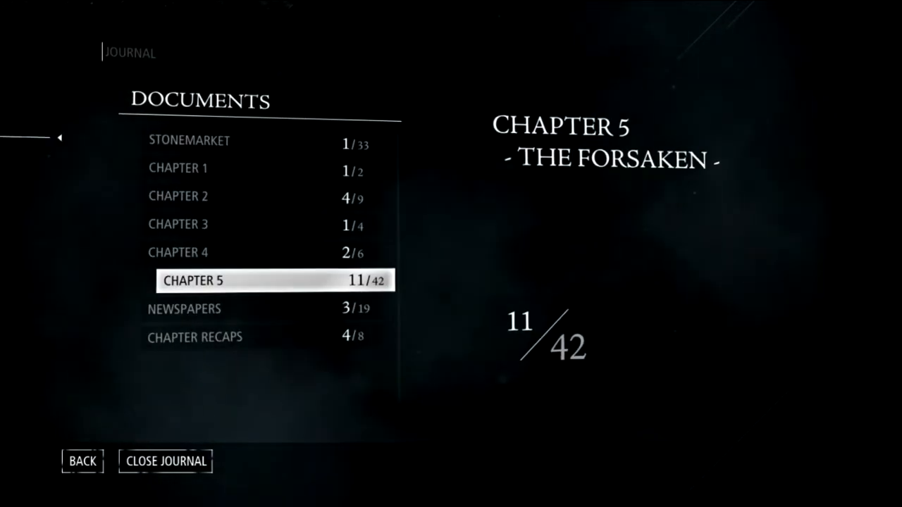
click(165, 461)
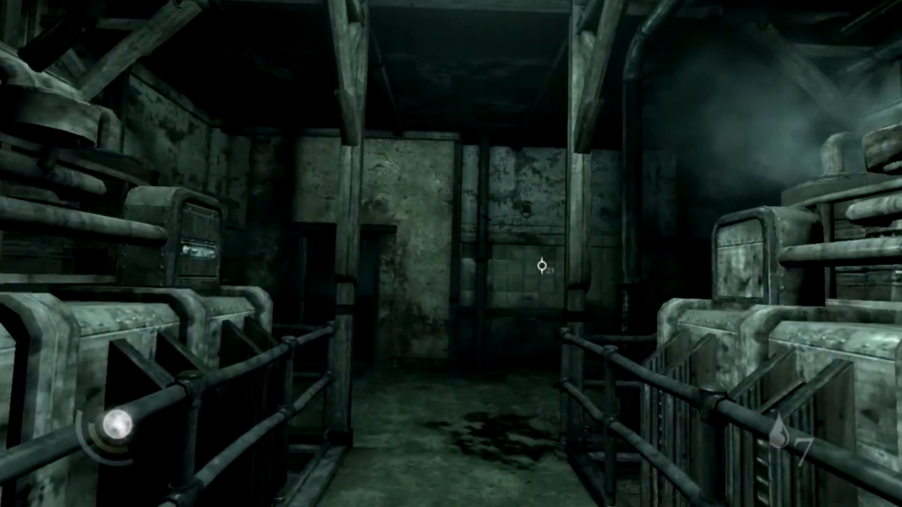
mouse_move(451, 253)
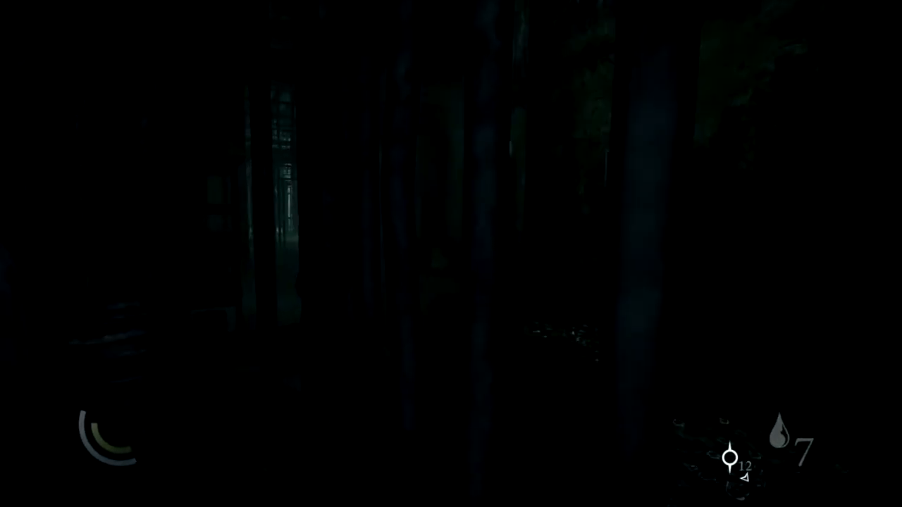
mouse_move(451, 254)
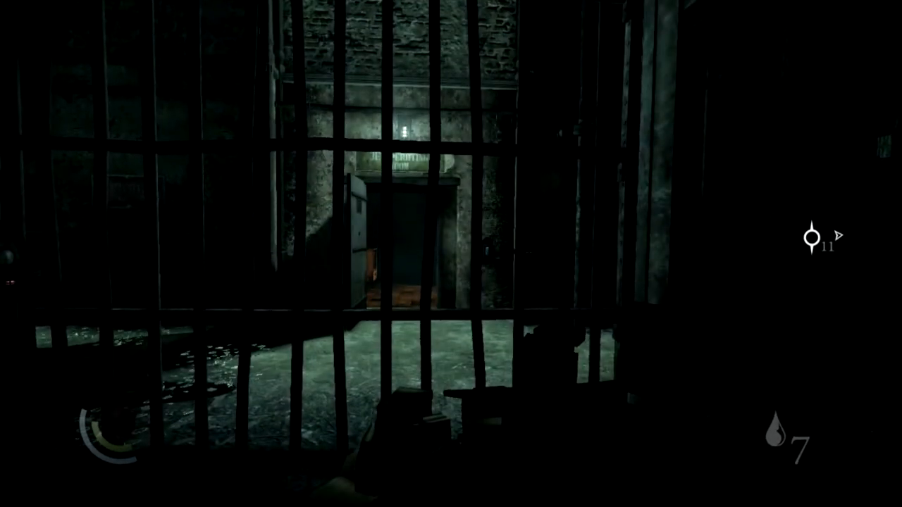
mouse_move(451, 254)
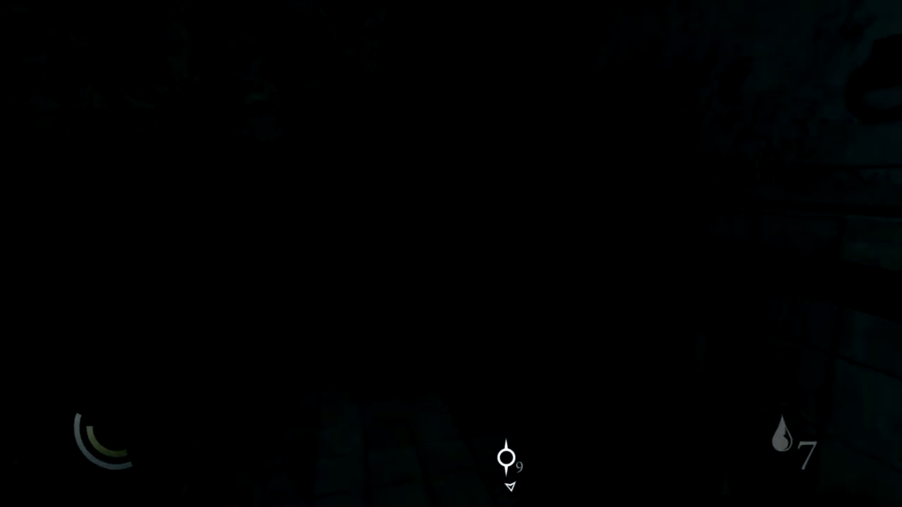
mouse_move(451, 254)
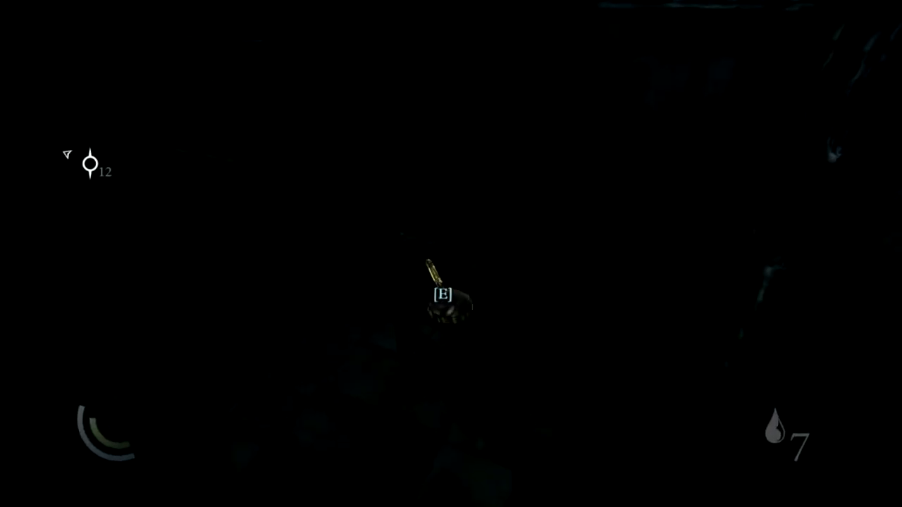
Step: Pick up the small item on the floor and crawl into the bed-frame ward toward the glowing pickup
key(e)
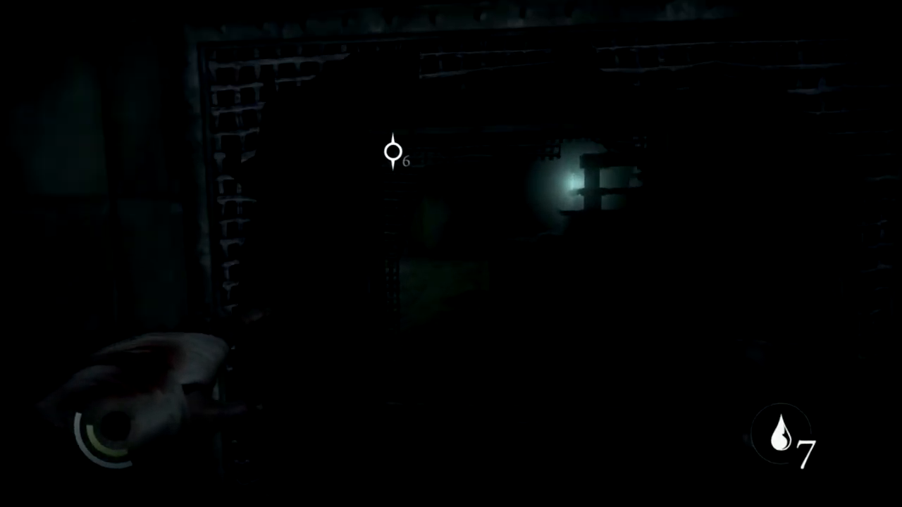
mouse_move(451, 254)
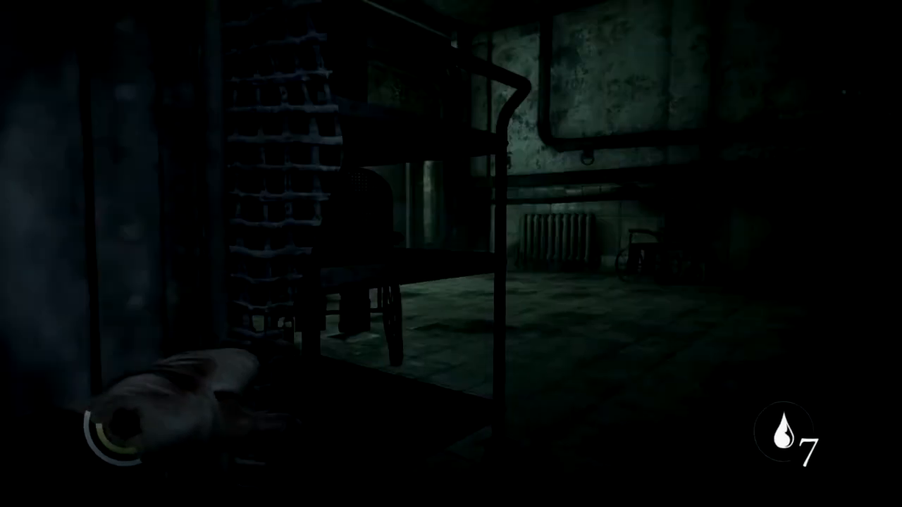
mouse_move(451, 254)
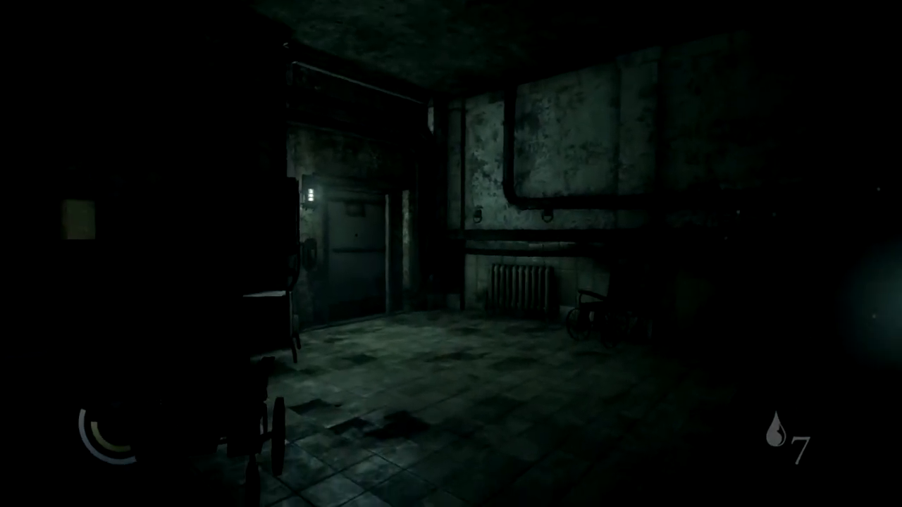
mouse_move(451, 254)
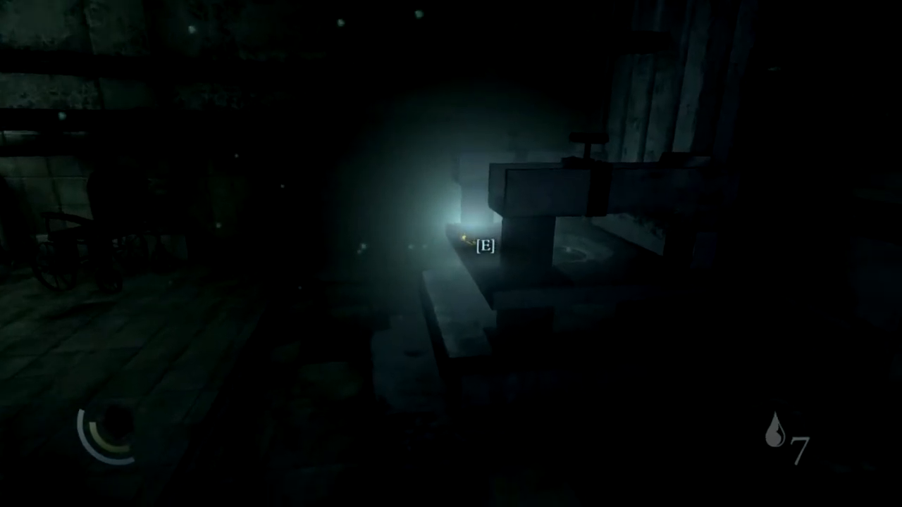